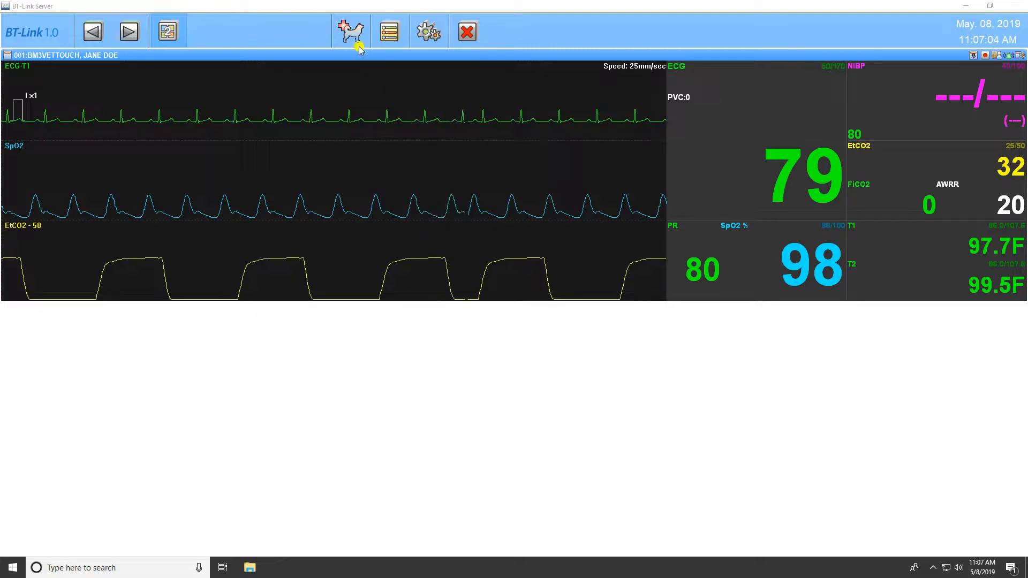
Step: Review the Patient Manager list including discharged patients, then close it
{"action": "left_click", "coordinate": [352, 30]}
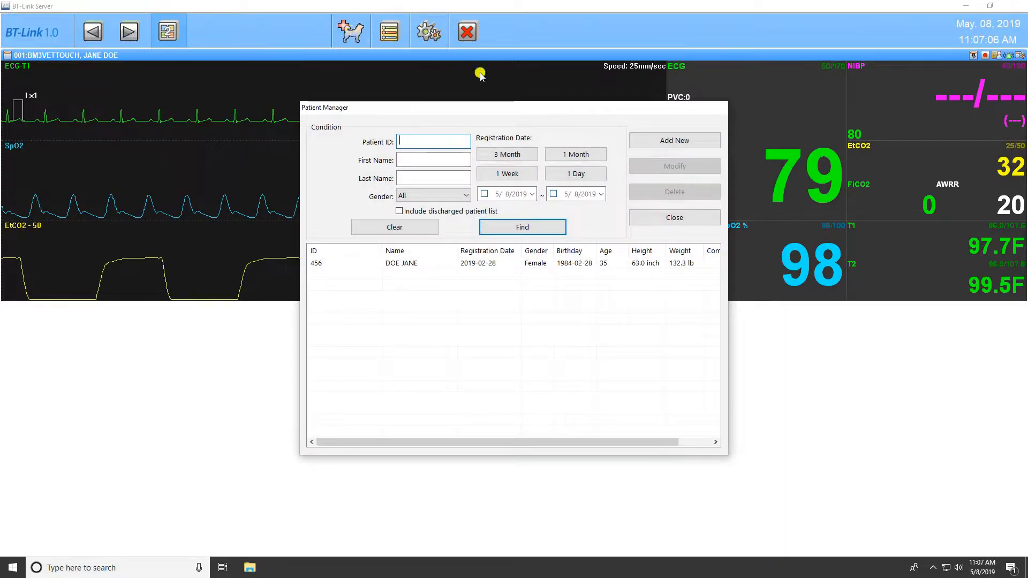
{"action": "mouse_move", "coordinate": [566, 119]}
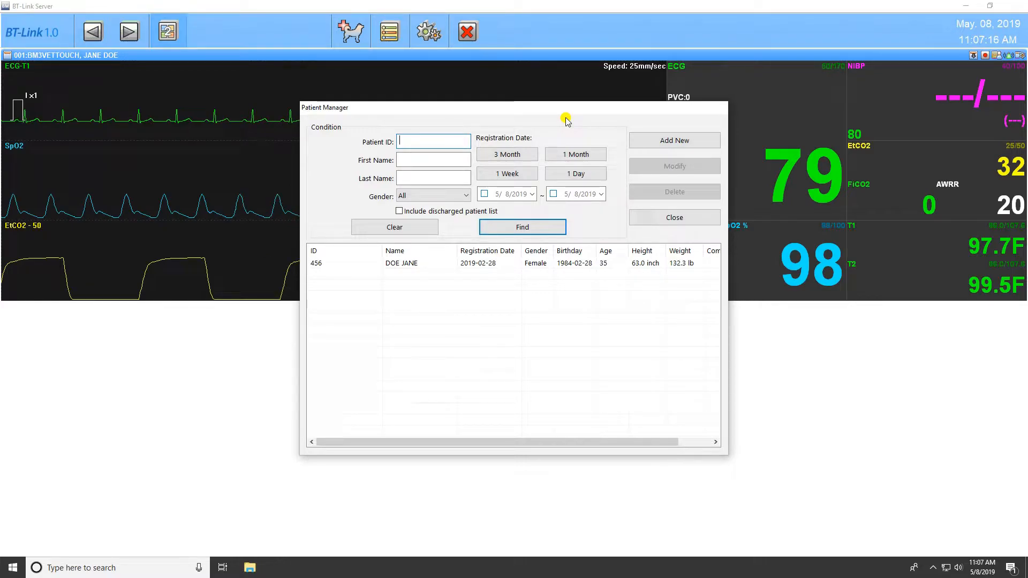
{"action": "mouse_move", "coordinate": [389, 216]}
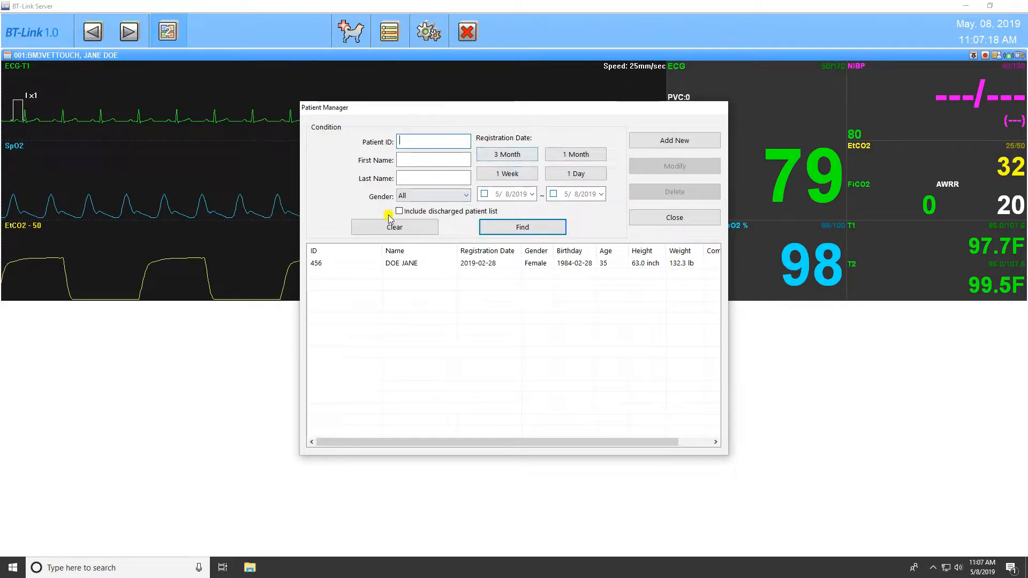
{"action": "left_click", "coordinate": [398, 211]}
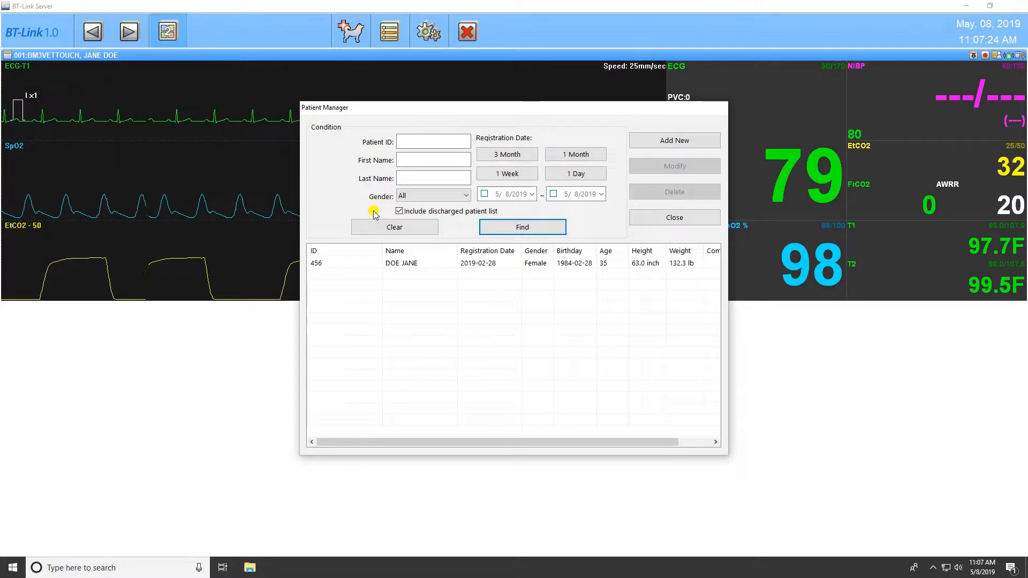
{"action": "left_click", "coordinate": [674, 217]}
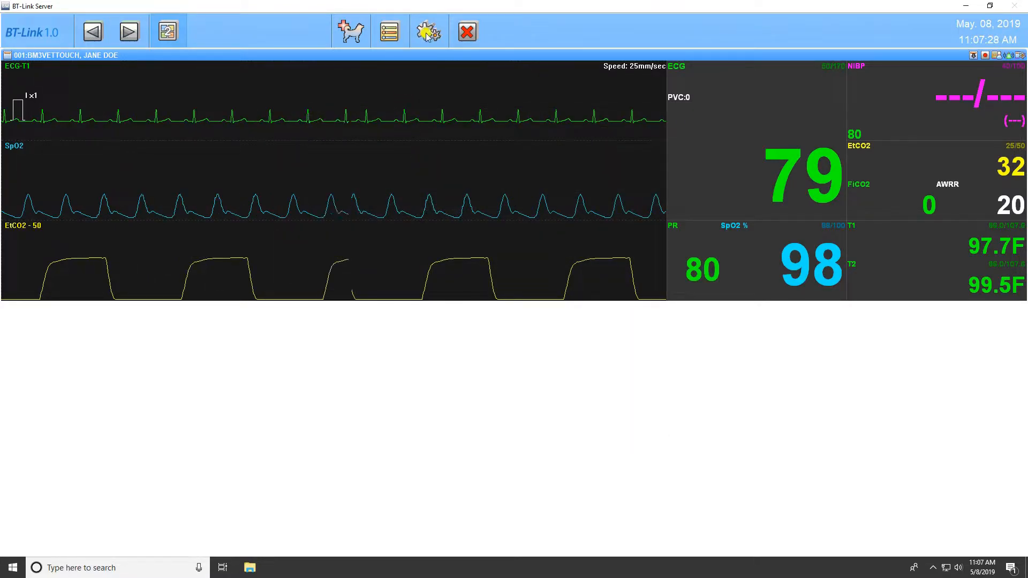
Step: Bring up the server Setting dialog and move from General to System options
{"action": "left_click", "coordinate": [428, 30]}
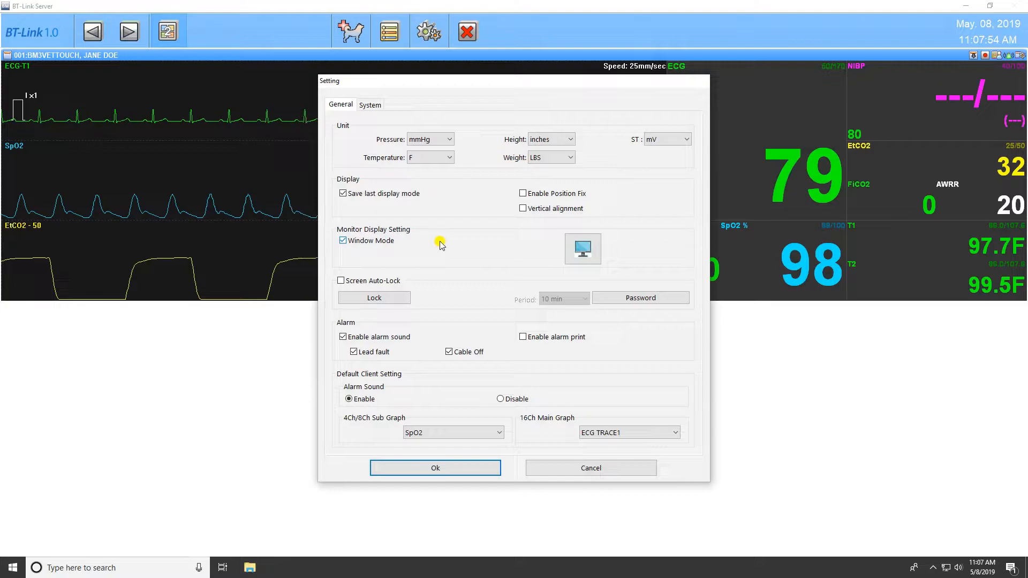
{"action": "mouse_move", "coordinate": [527, 252]}
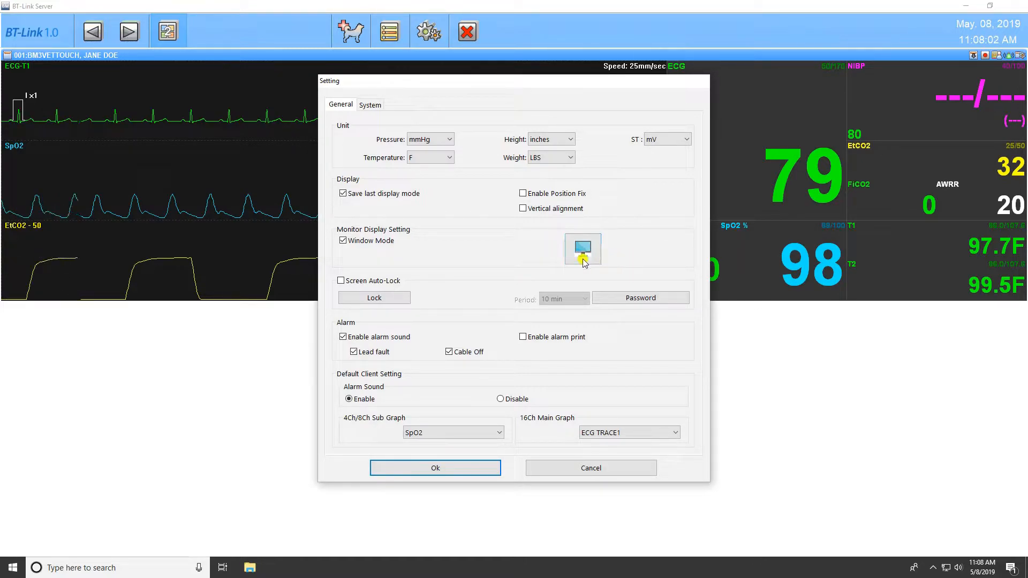
{"action": "mouse_move", "coordinate": [515, 257]}
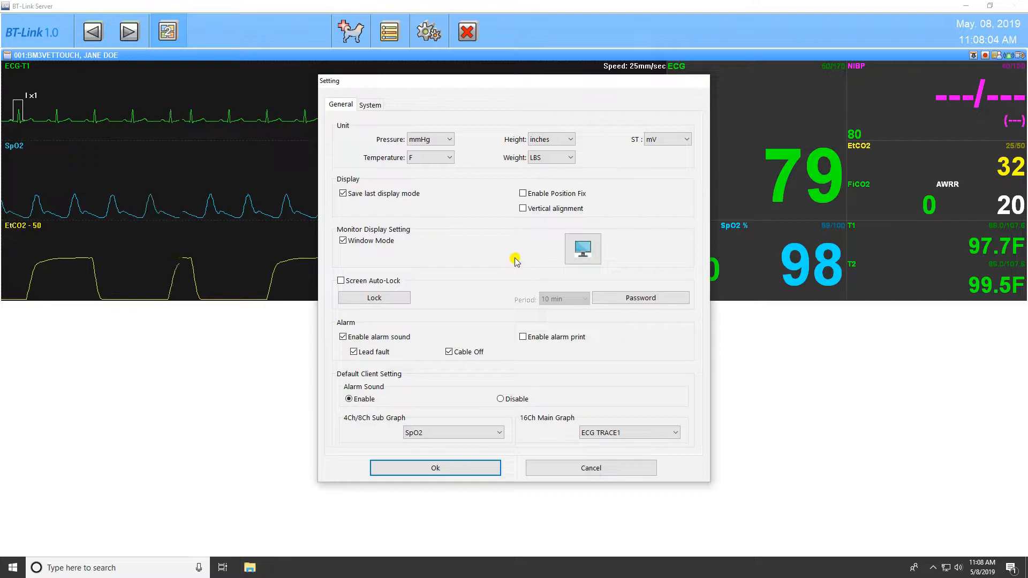
{"action": "mouse_move", "coordinate": [417, 244]}
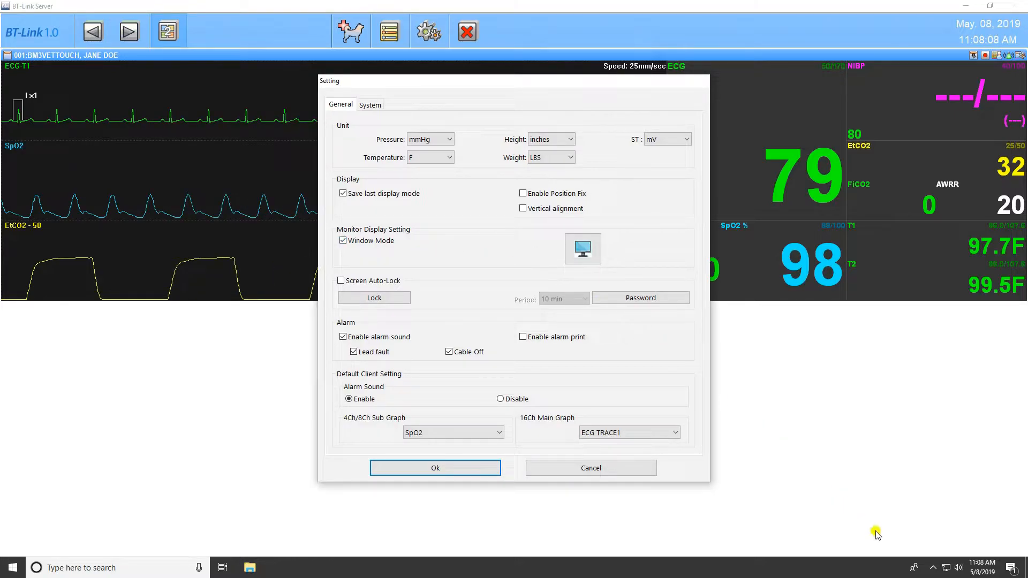
{"action": "mouse_move", "coordinate": [933, 568]}
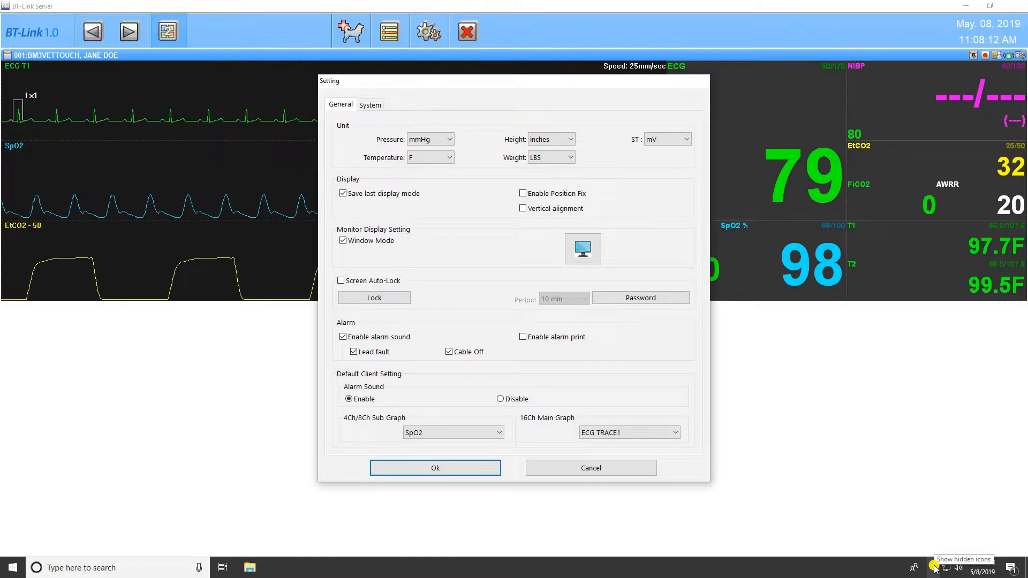
{"action": "mouse_move", "coordinate": [741, 352]}
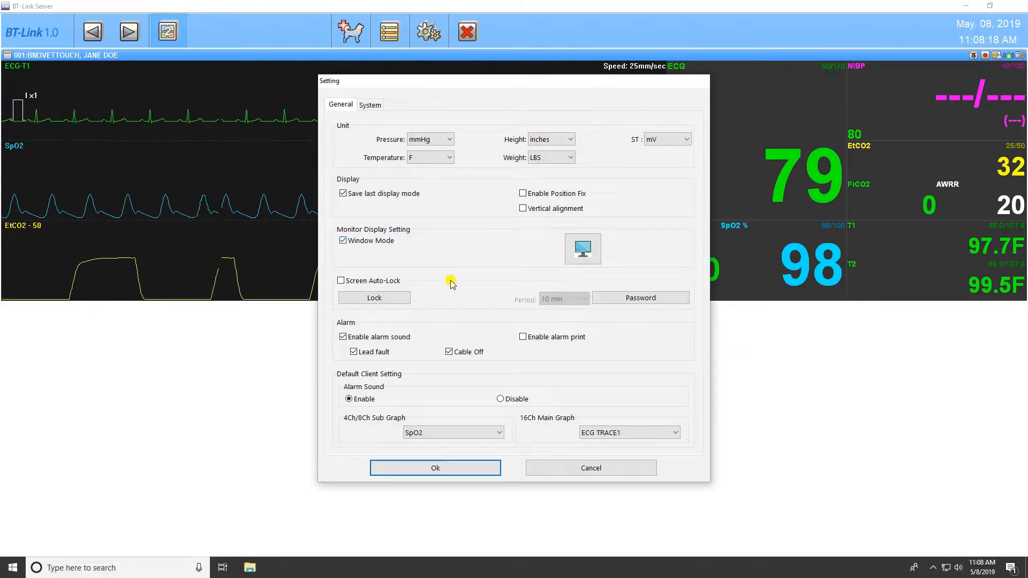
{"action": "mouse_move", "coordinate": [448, 291]}
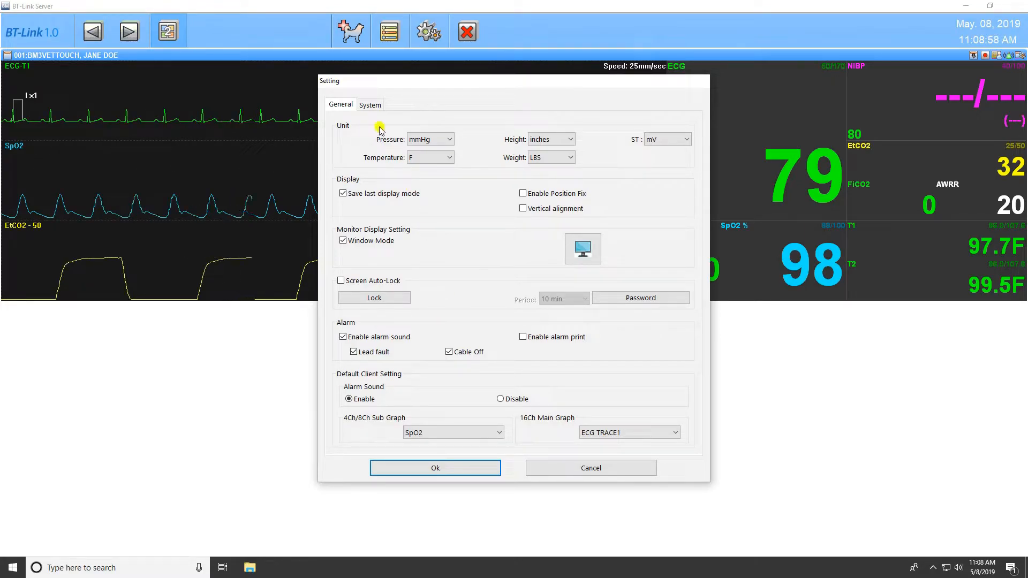
{"action": "left_click", "coordinate": [371, 105]}
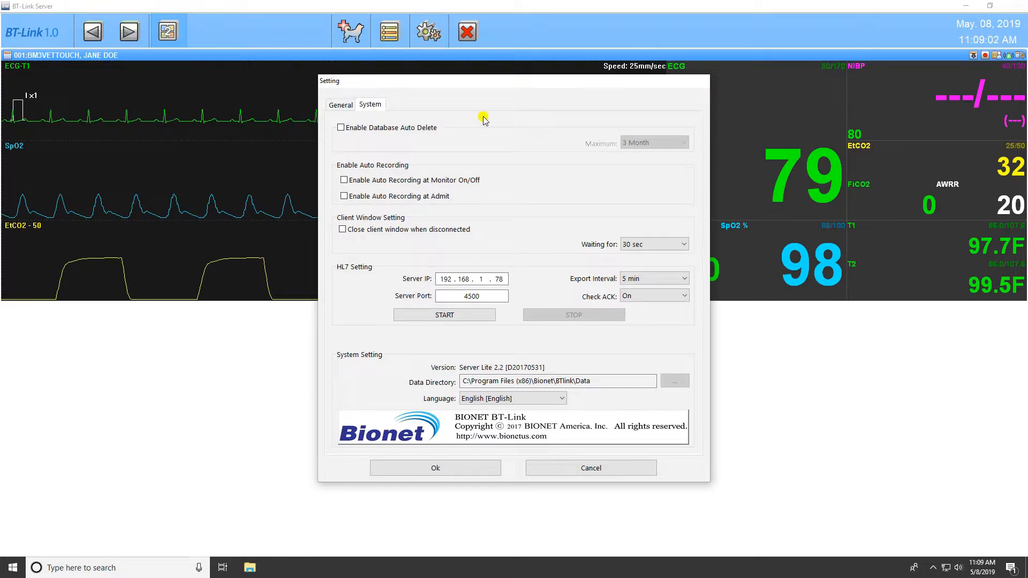
{"action": "mouse_move", "coordinate": [424, 118]}
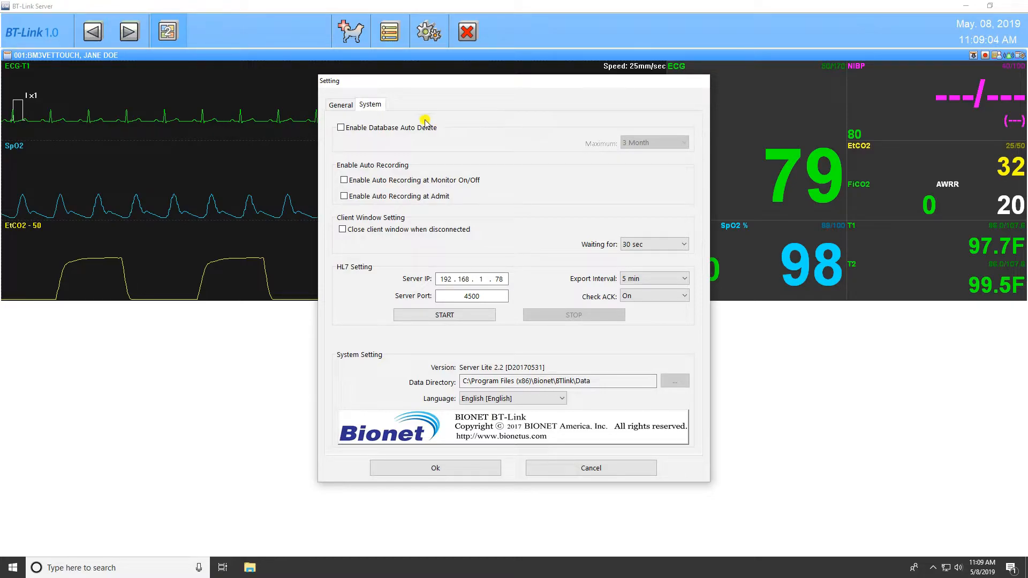
Step: Try automatic database deletion and retention choices, then cancel without saving changes
{"action": "left_click", "coordinate": [341, 127]}
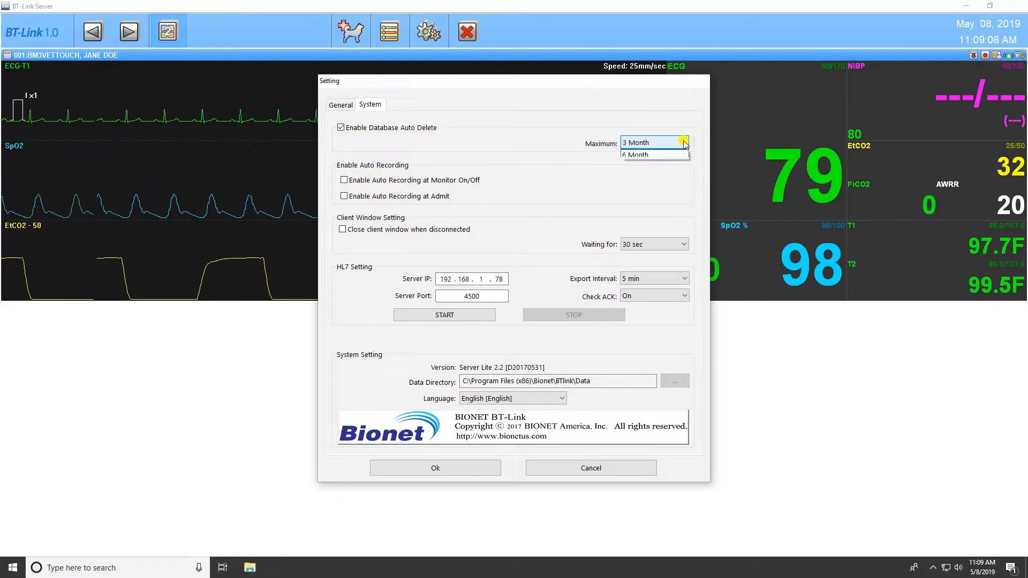
{"action": "left_click", "coordinate": [683, 143]}
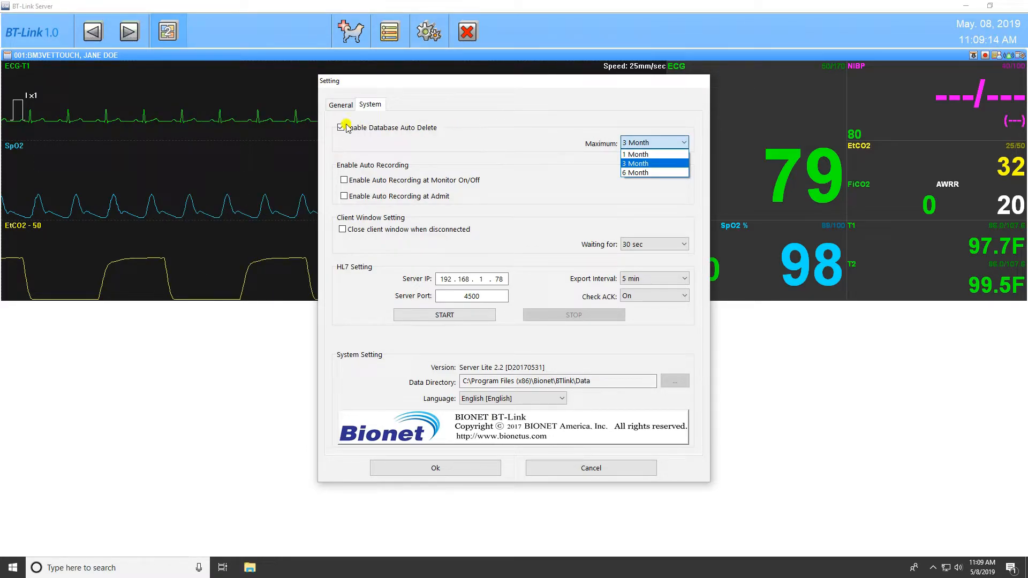
{"action": "left_click", "coordinate": [341, 128]}
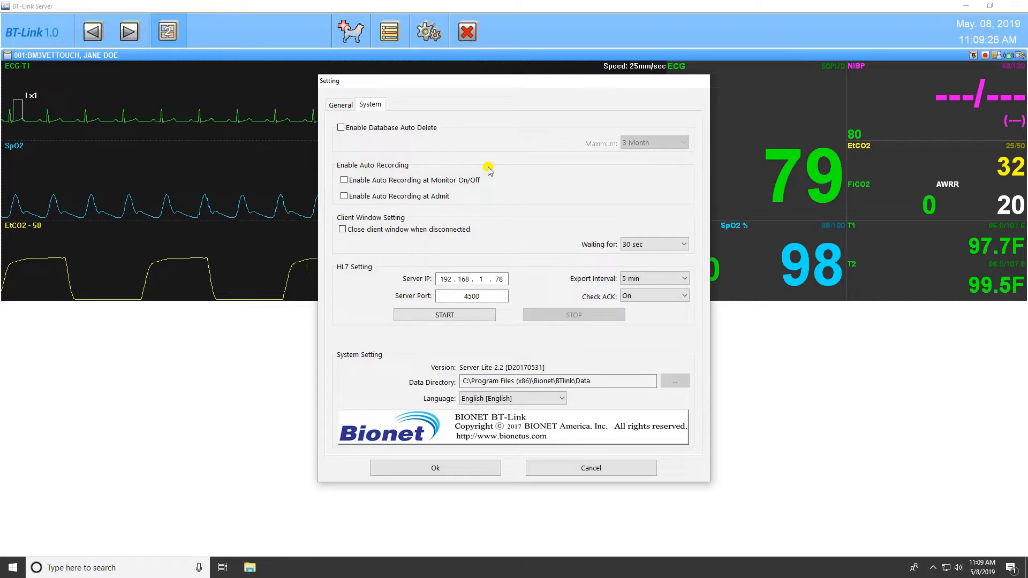
{"action": "mouse_move", "coordinate": [481, 228]}
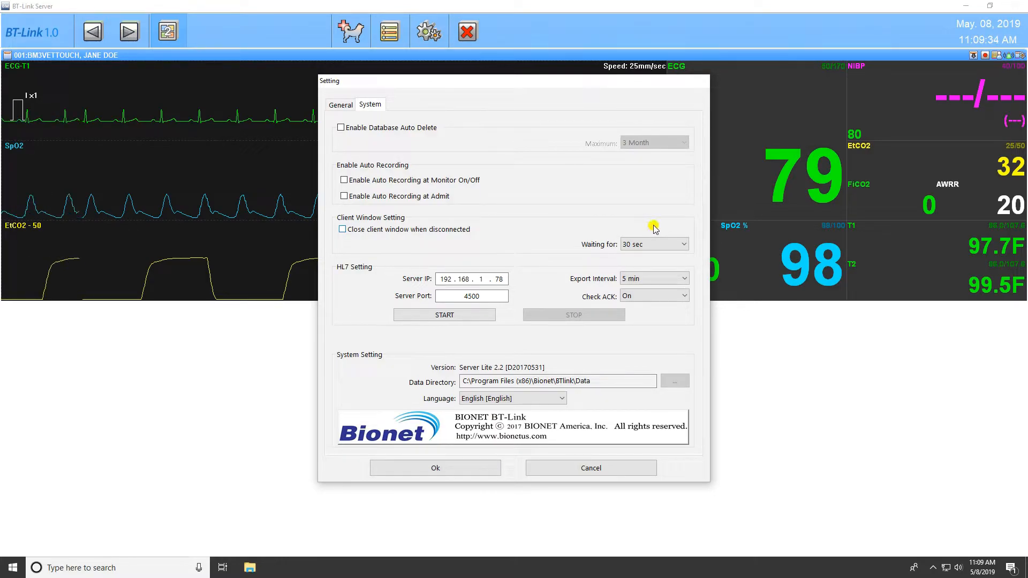
{"action": "mouse_move", "coordinate": [647, 224]}
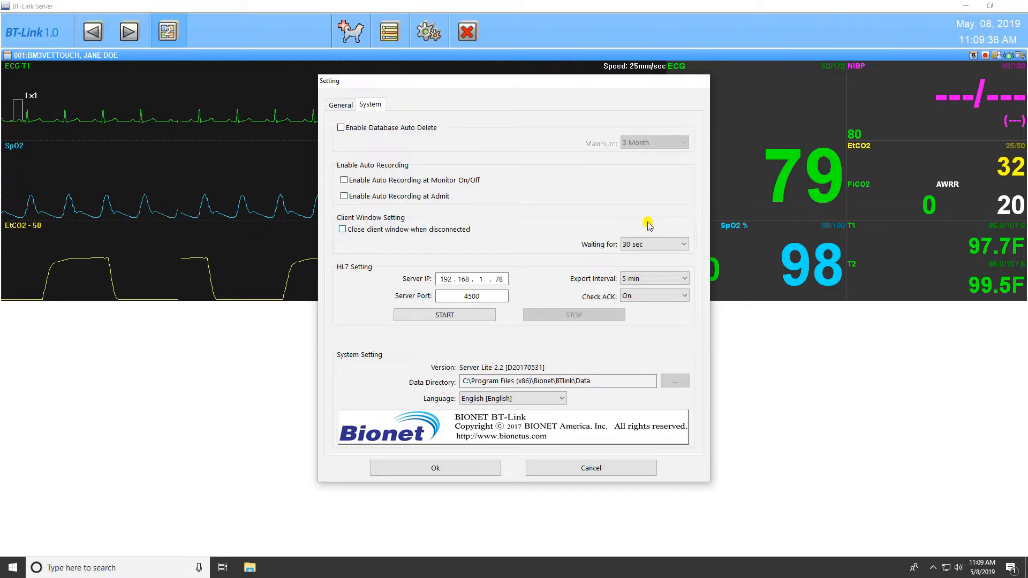
{"action": "mouse_move", "coordinate": [354, 278]}
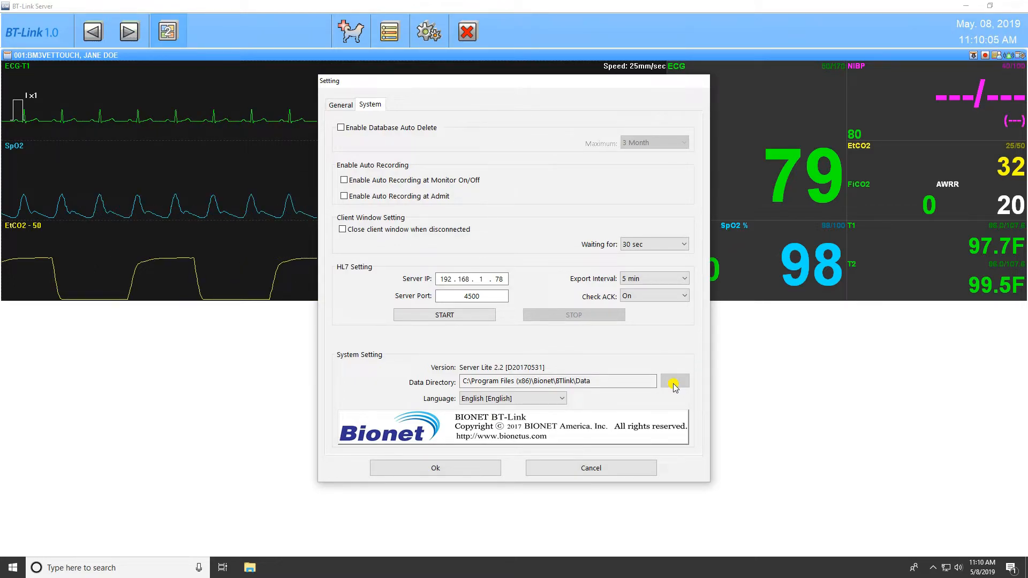
{"action": "mouse_move", "coordinate": [521, 473]}
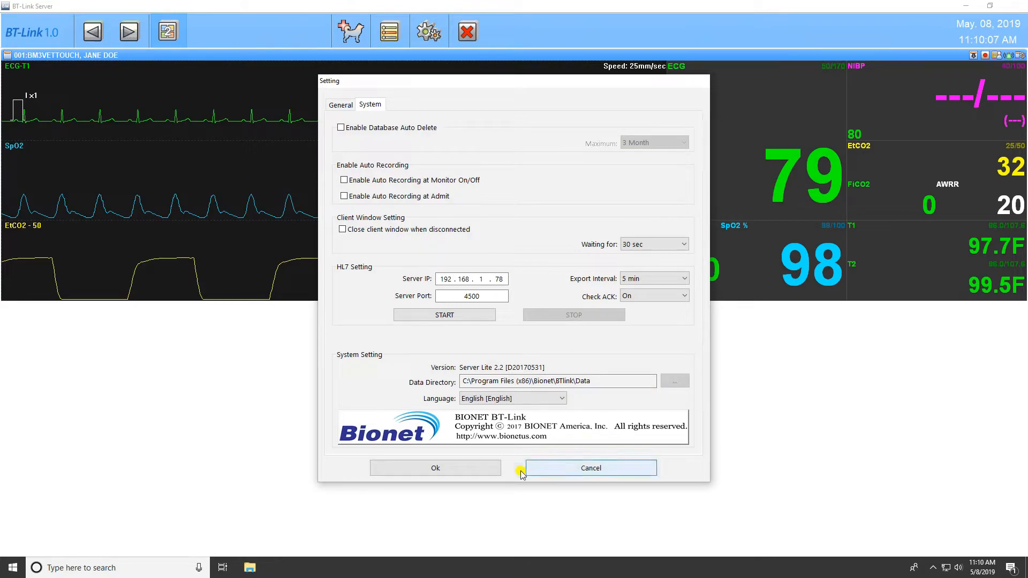
{"action": "left_click", "coordinate": [591, 468]}
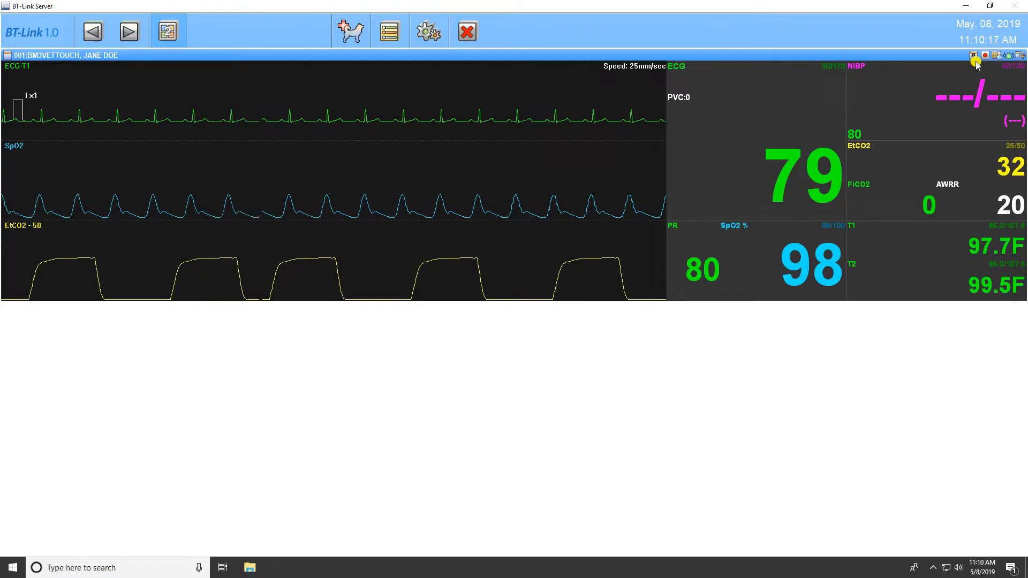
{"action": "left_click", "coordinate": [971, 55]}
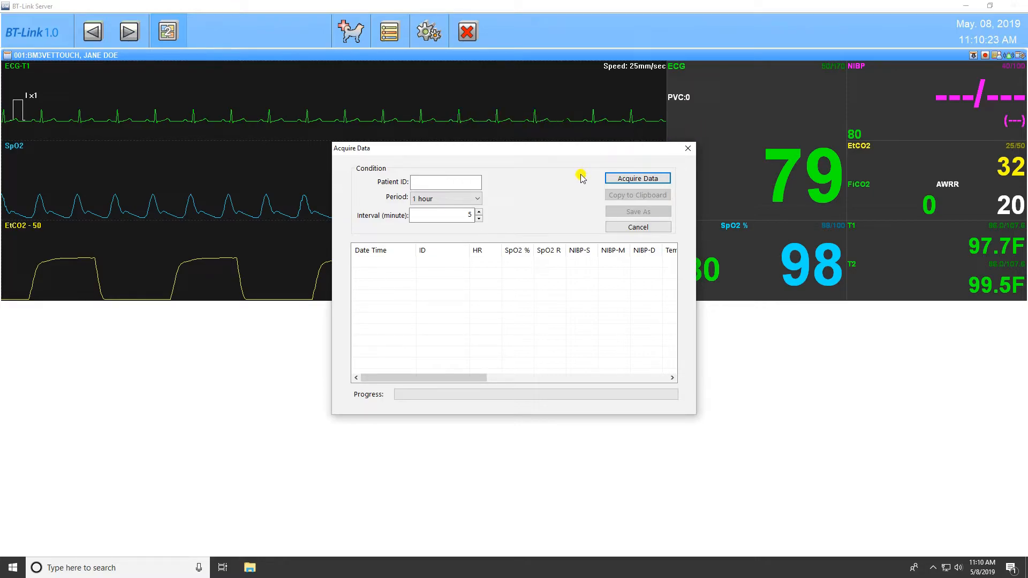
{"action": "mouse_move", "coordinate": [504, 190]}
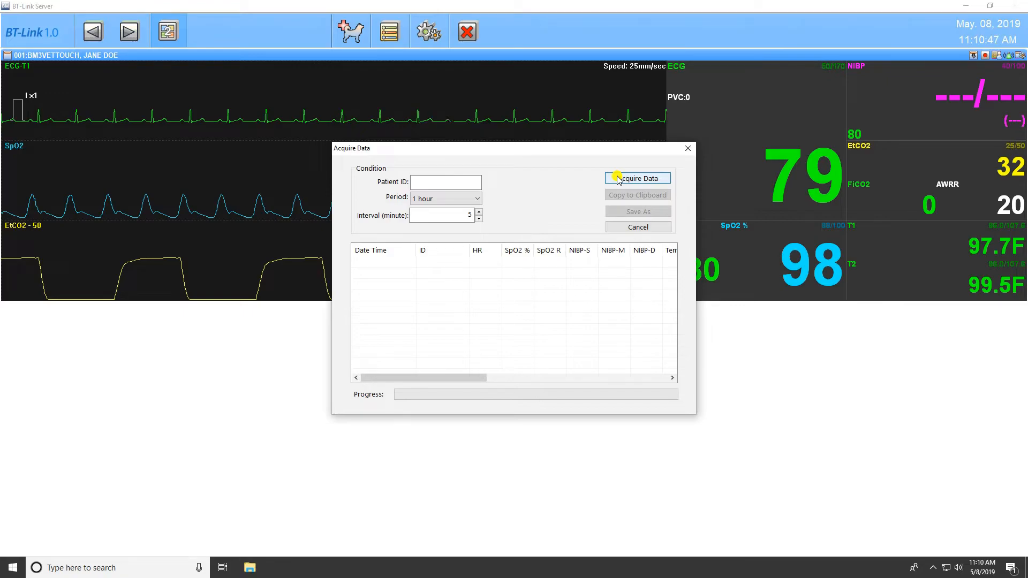
{"action": "left_click", "coordinate": [637, 178]}
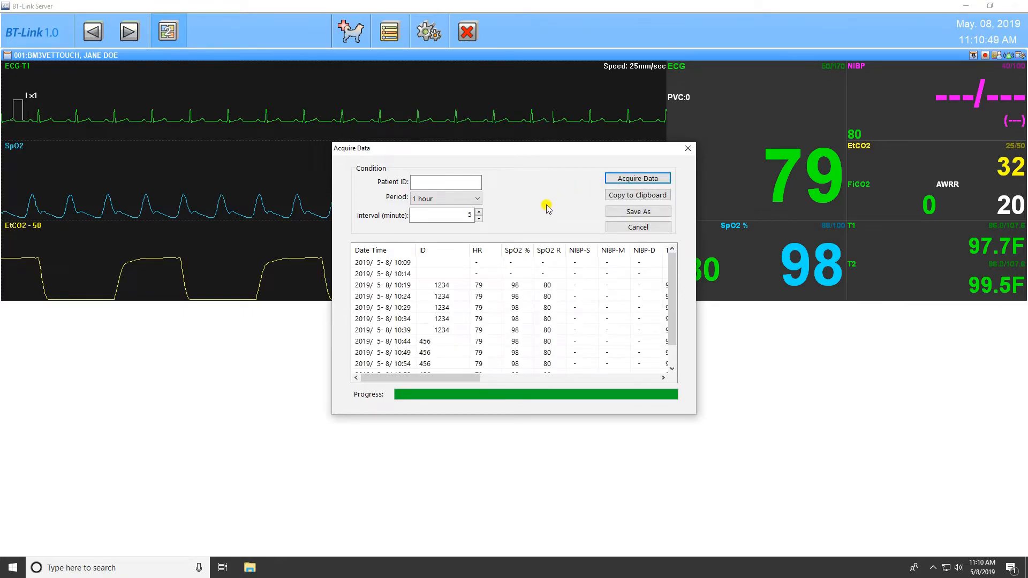
{"action": "mouse_move", "coordinate": [574, 202]}
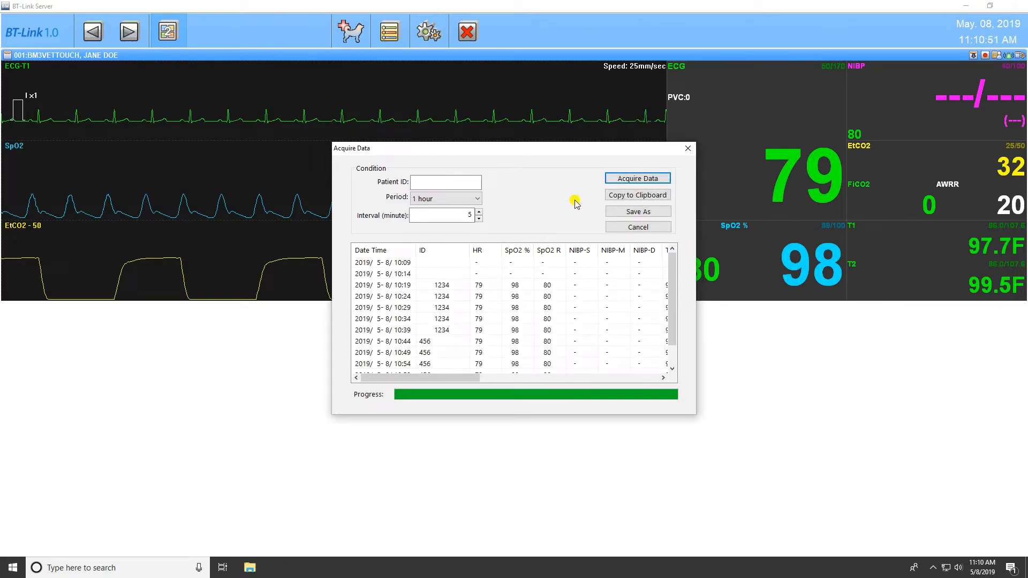
{"action": "mouse_move", "coordinate": [591, 195]}
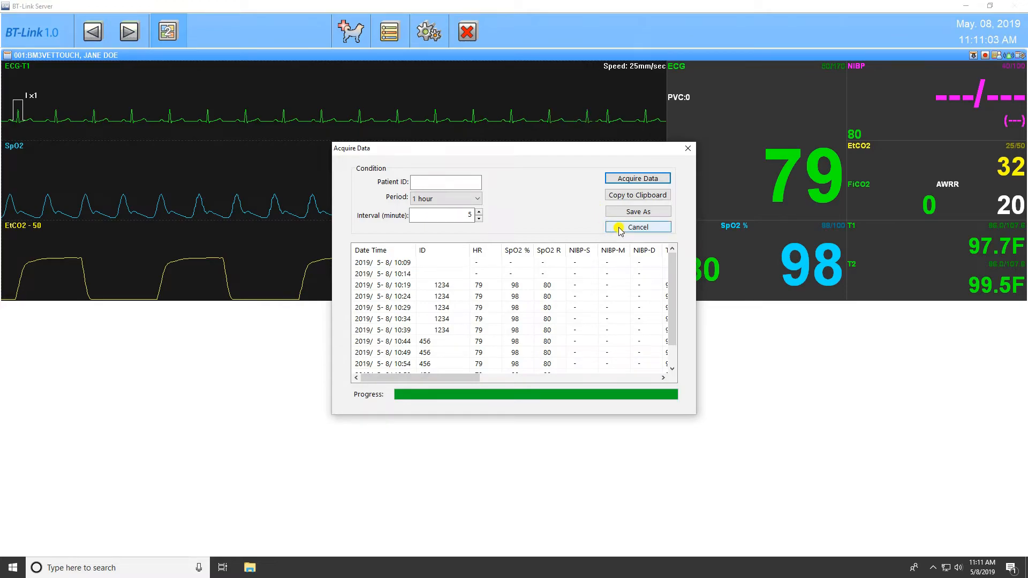
{"action": "left_click", "coordinate": [637, 227]}
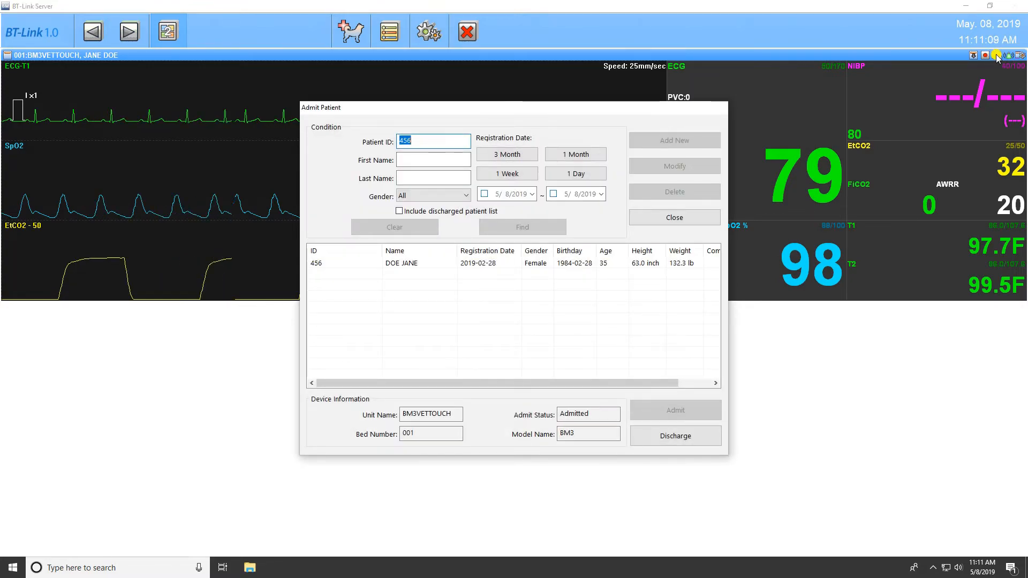
{"action": "mouse_move", "coordinate": [602, 118]}
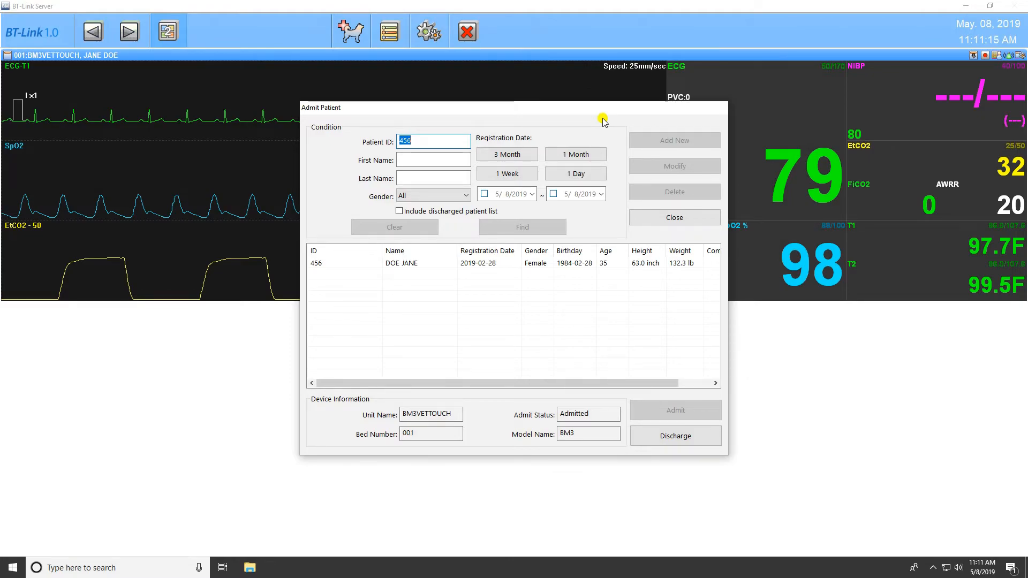
{"action": "mouse_move", "coordinate": [520, 366]}
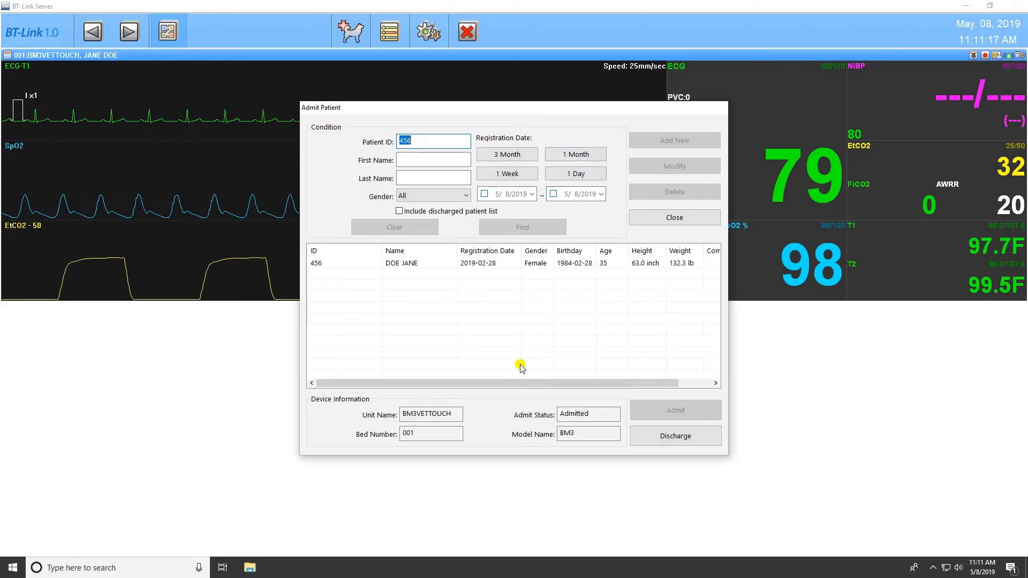
{"action": "mouse_move", "coordinate": [472, 432]}
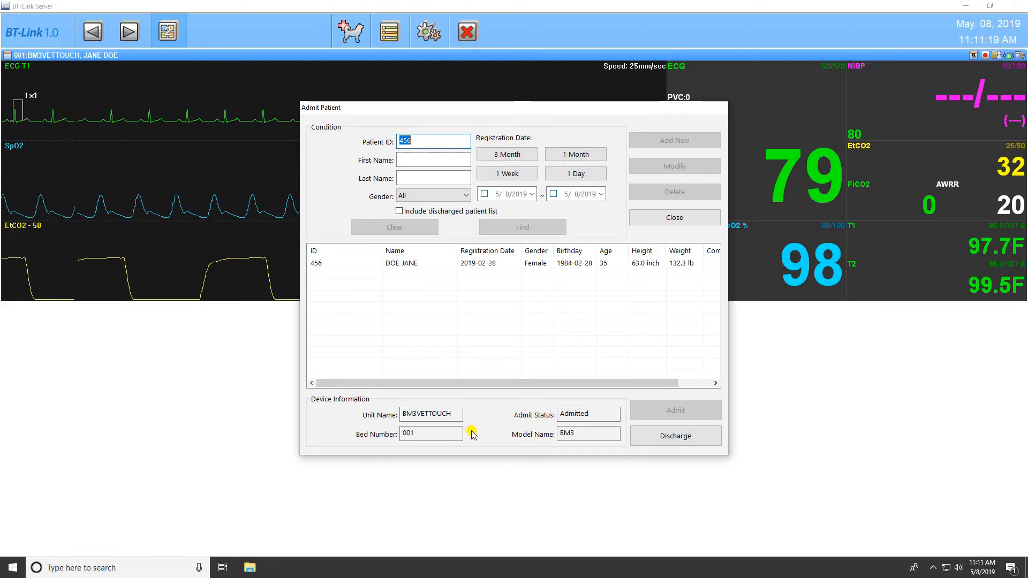
{"action": "mouse_move", "coordinate": [480, 435]}
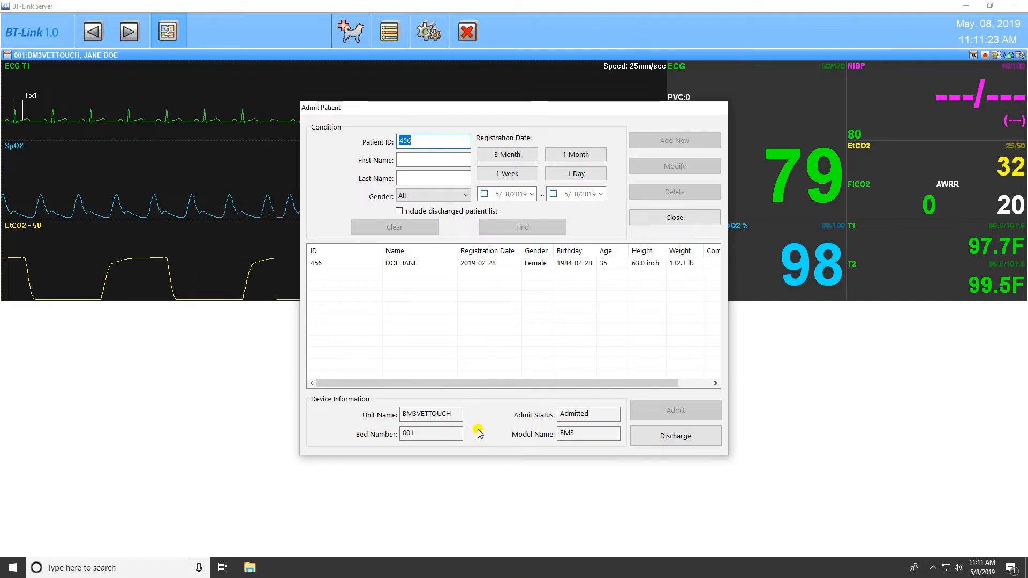
{"action": "mouse_move", "coordinate": [509, 425]}
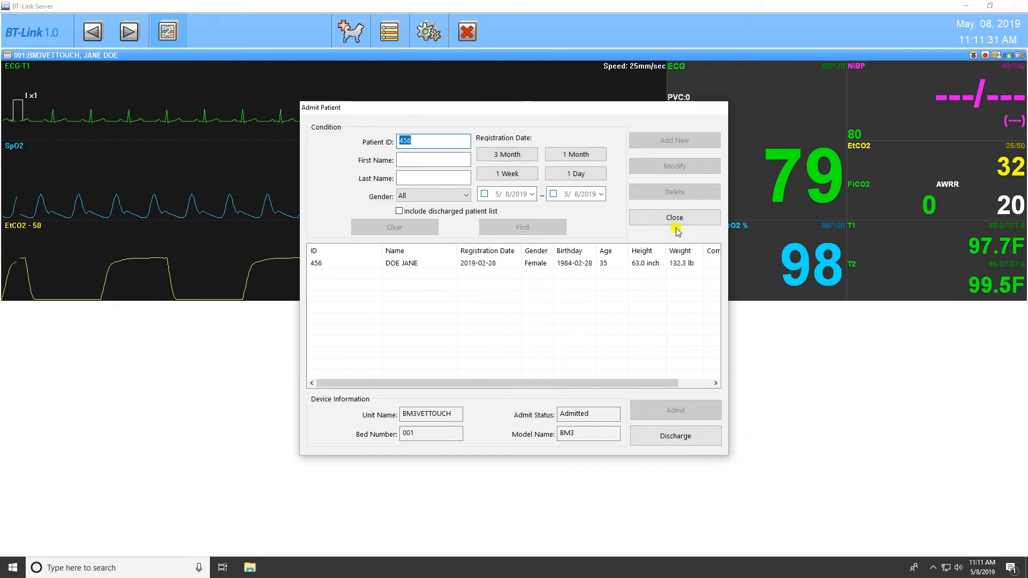
{"action": "left_click", "coordinate": [675, 217]}
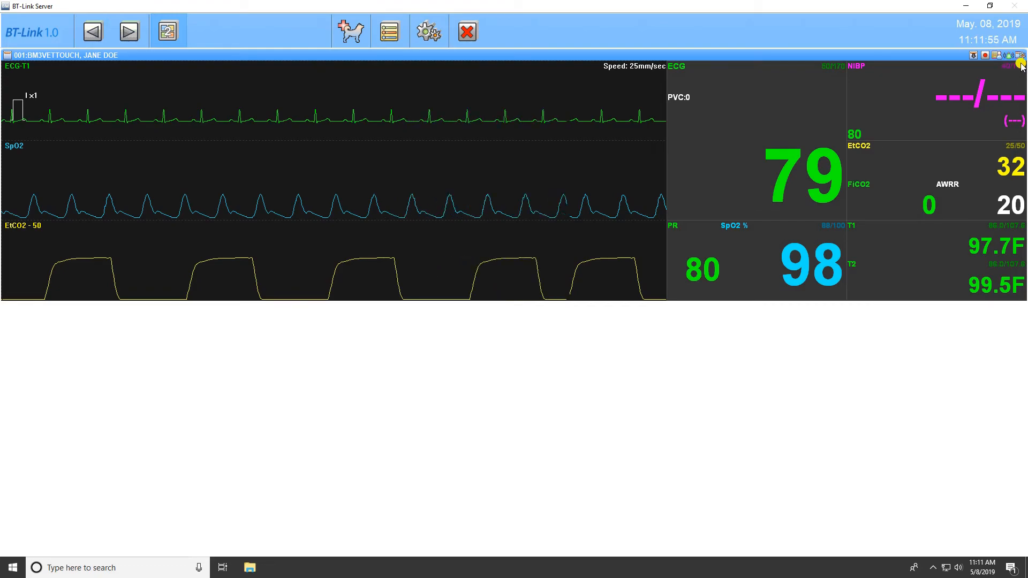
{"action": "left_click", "coordinate": [426, 30]}
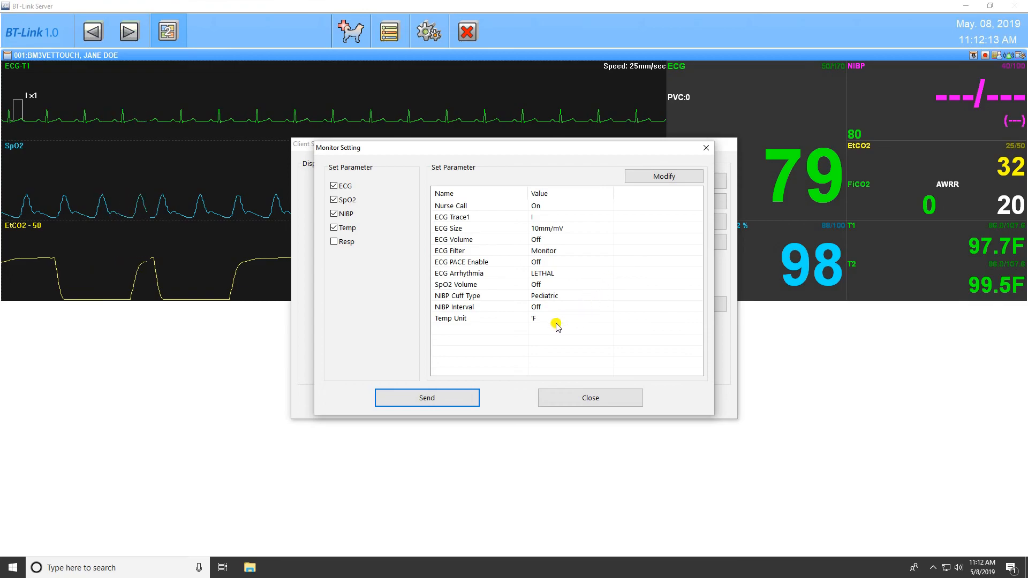
{"action": "mouse_move", "coordinate": [505, 391]}
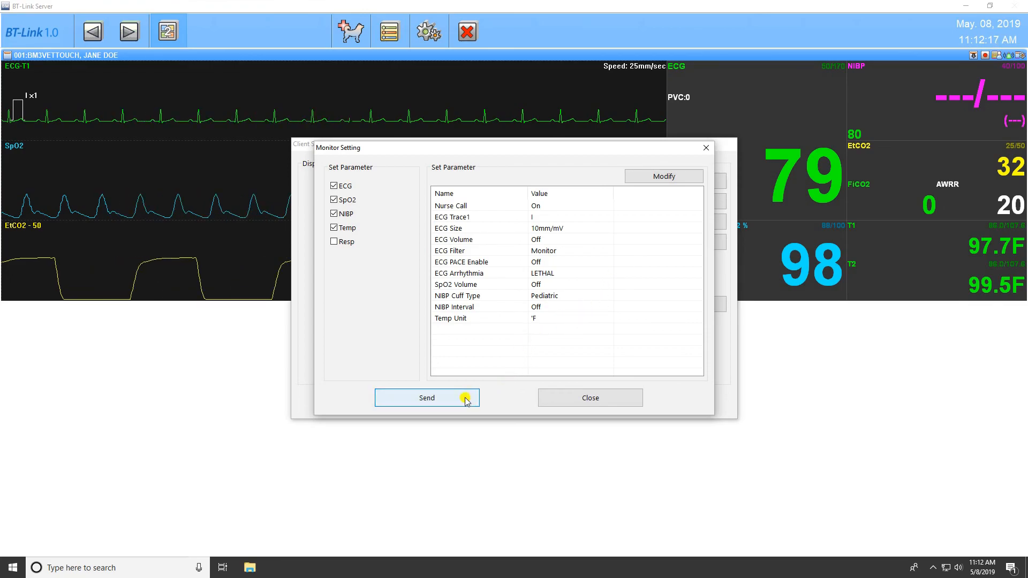
{"action": "mouse_move", "coordinate": [555, 400]}
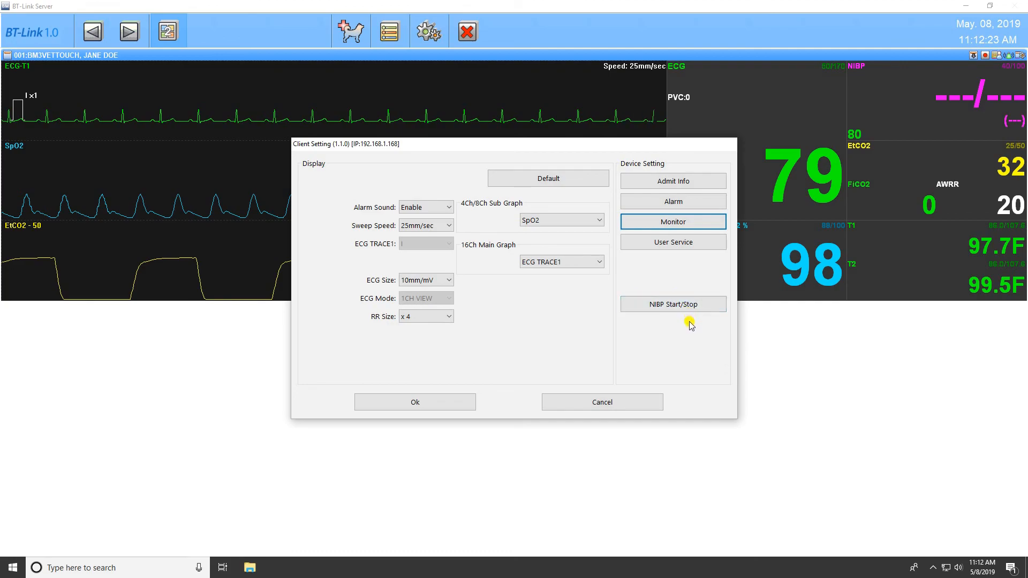
{"action": "mouse_move", "coordinate": [685, 321]}
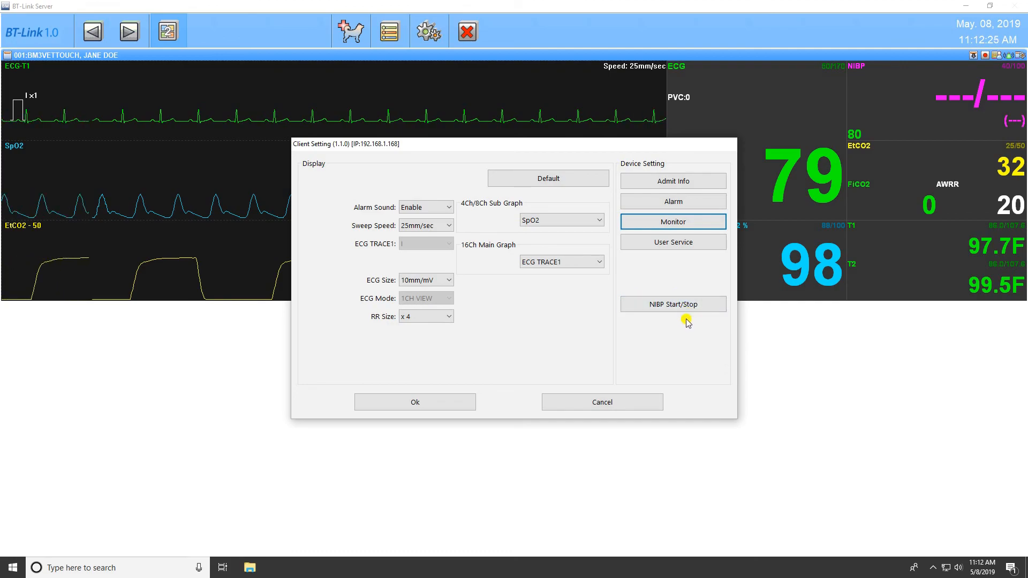